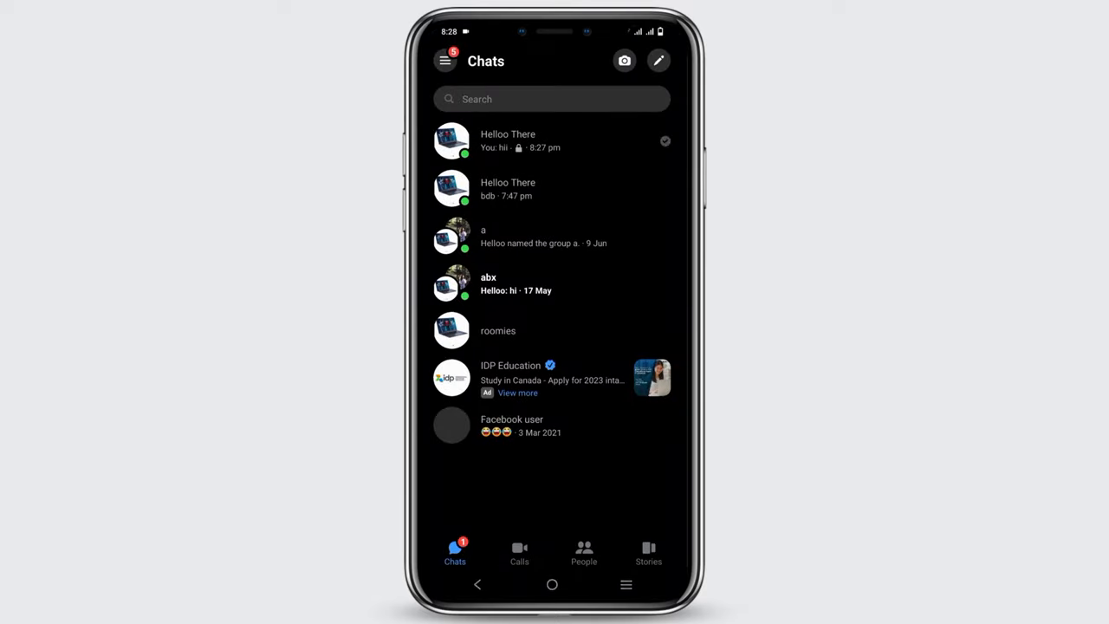
Open the top Helloo There chat marked with the lock icon
{"action": "left_click", "coordinate": [508, 140]}
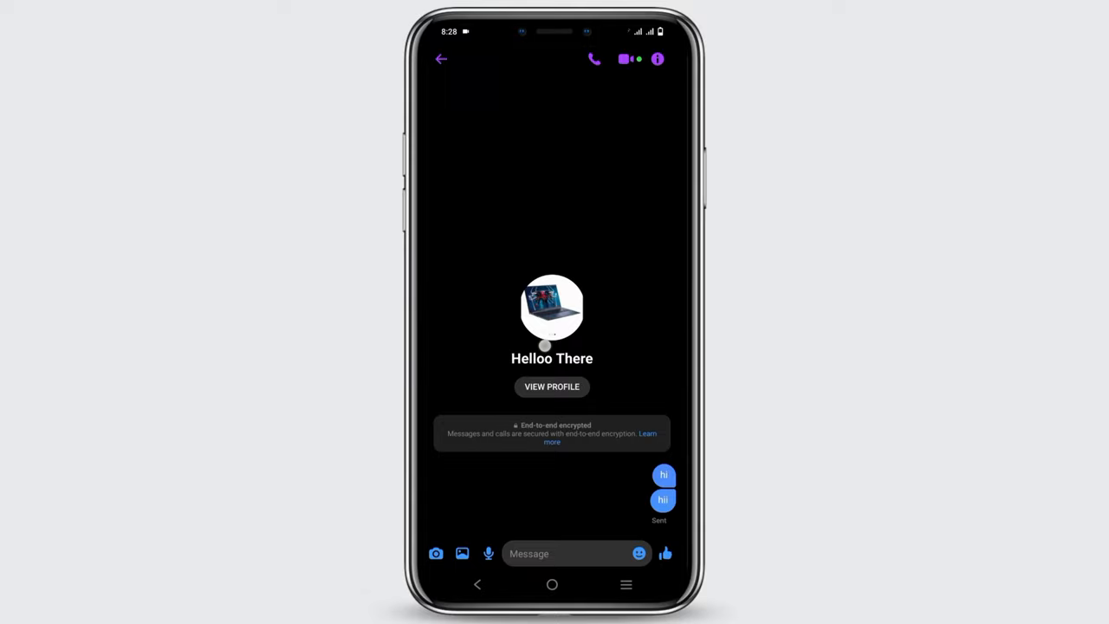
View the Helloo There secret chat's details, then return to the Chats list
{"action": "left_click", "coordinate": [657, 59]}
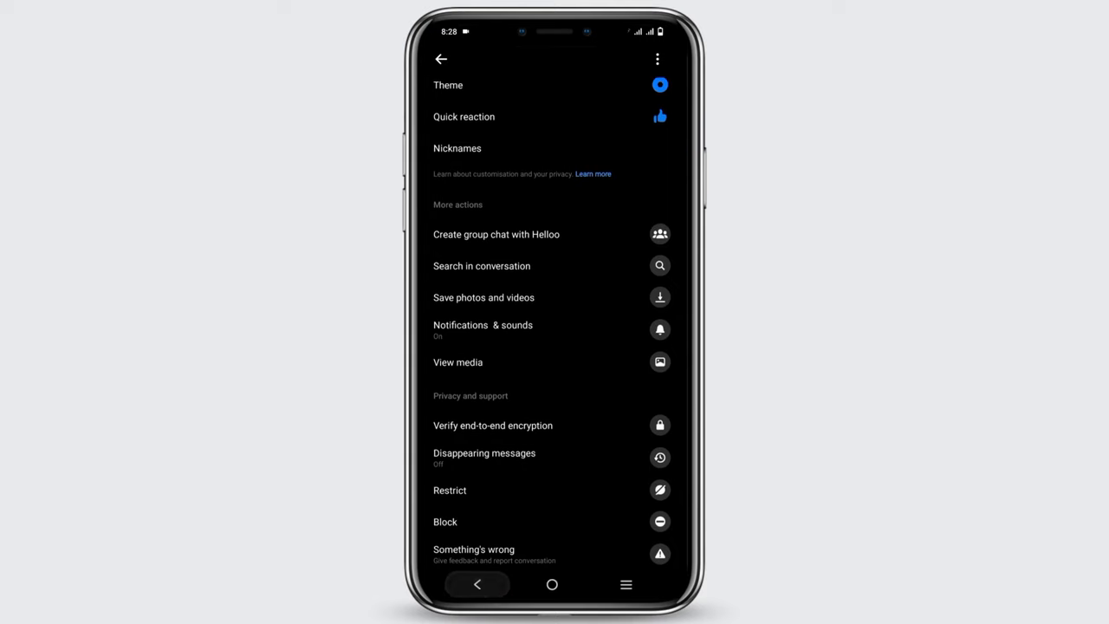
{"action": "left_click", "coordinate": [441, 59]}
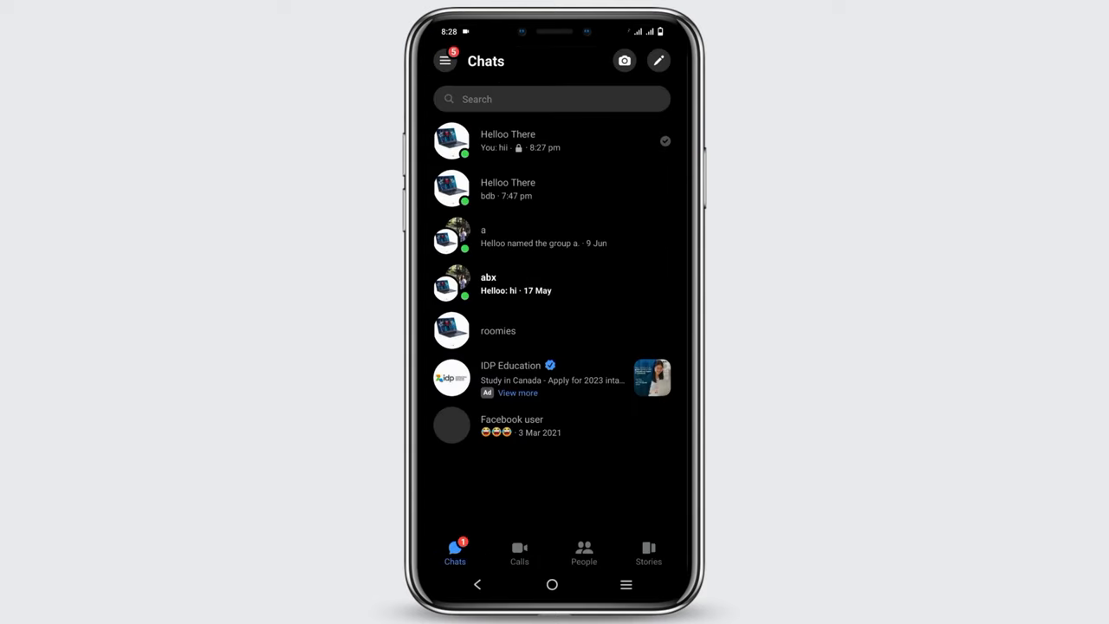
Open the Me account settings page and scroll down through its options
{"action": "left_click", "coordinate": [446, 60]}
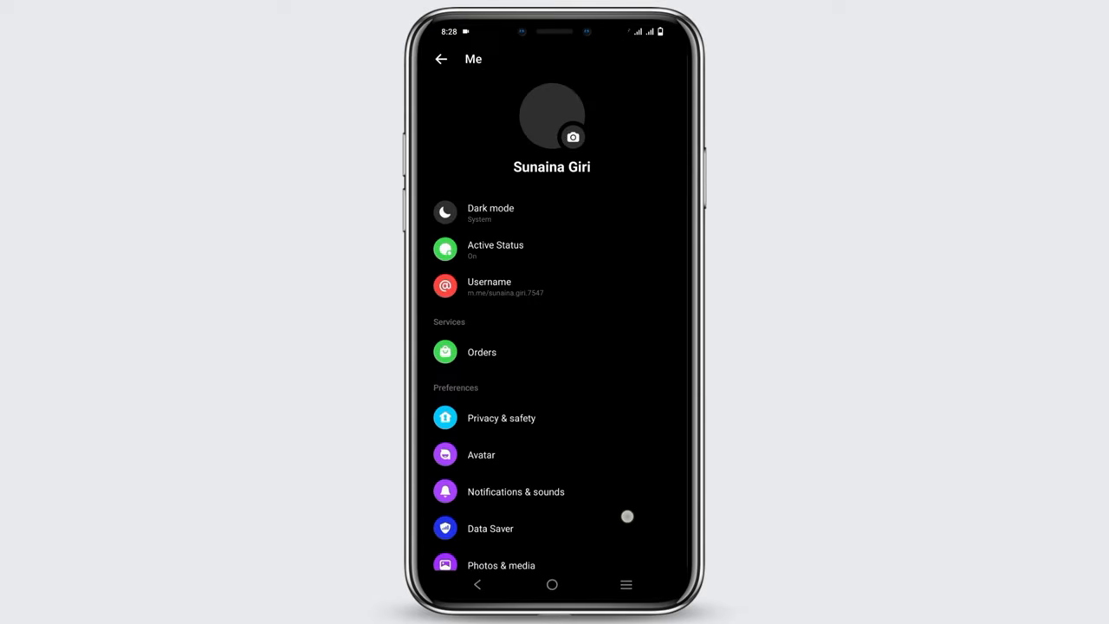
{"action": "scroll", "scroll_direction": "down", "scroll_amount": 3}
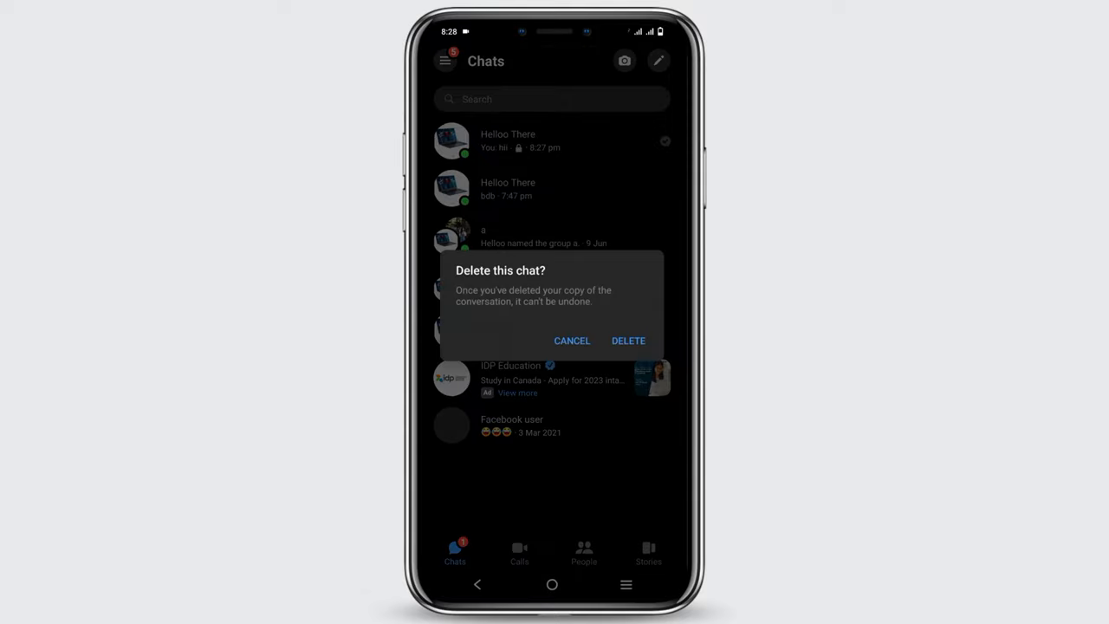
Confirm deletion of the encrypted Helloo There chat in the warning dialog
{"action": "left_click", "coordinate": [629, 340]}
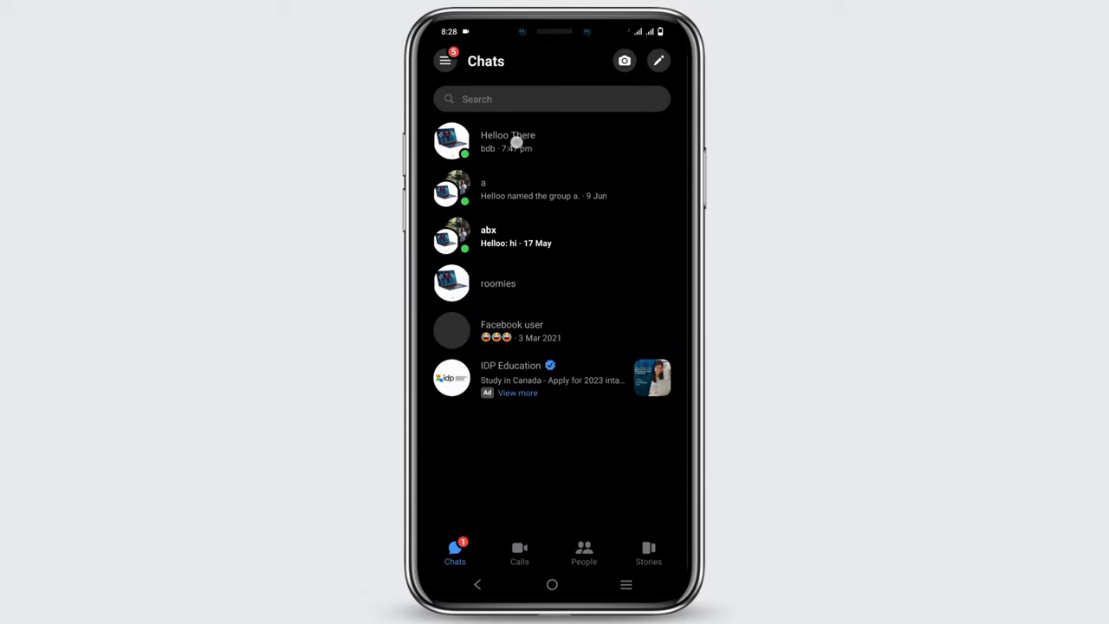